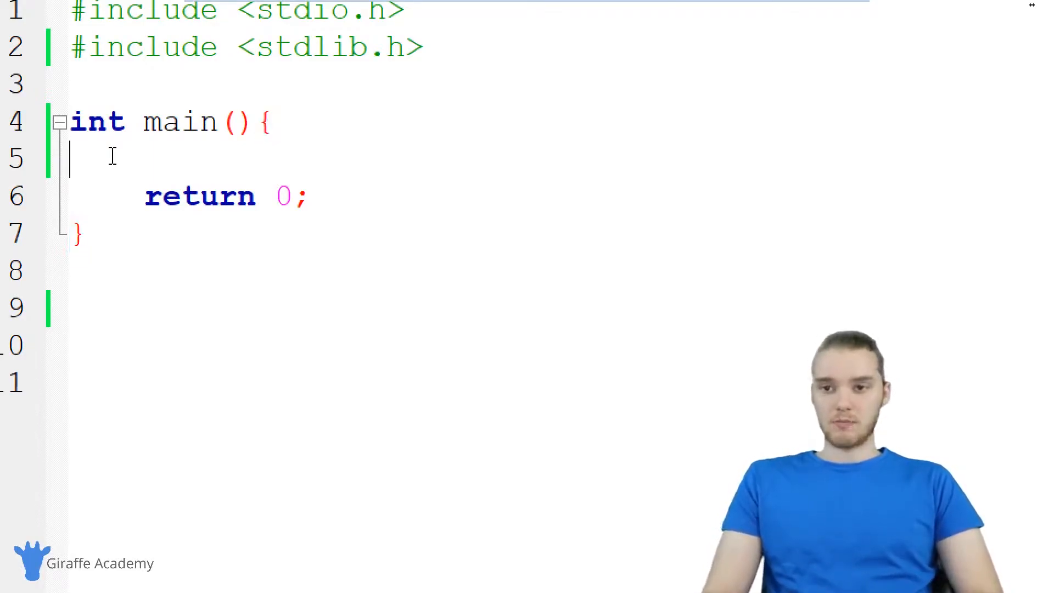
Step: Type the scratch note '2^3 -> 2 * 2 * 2' inside main, then delete it
{"action": "key", "text": "Enter"}
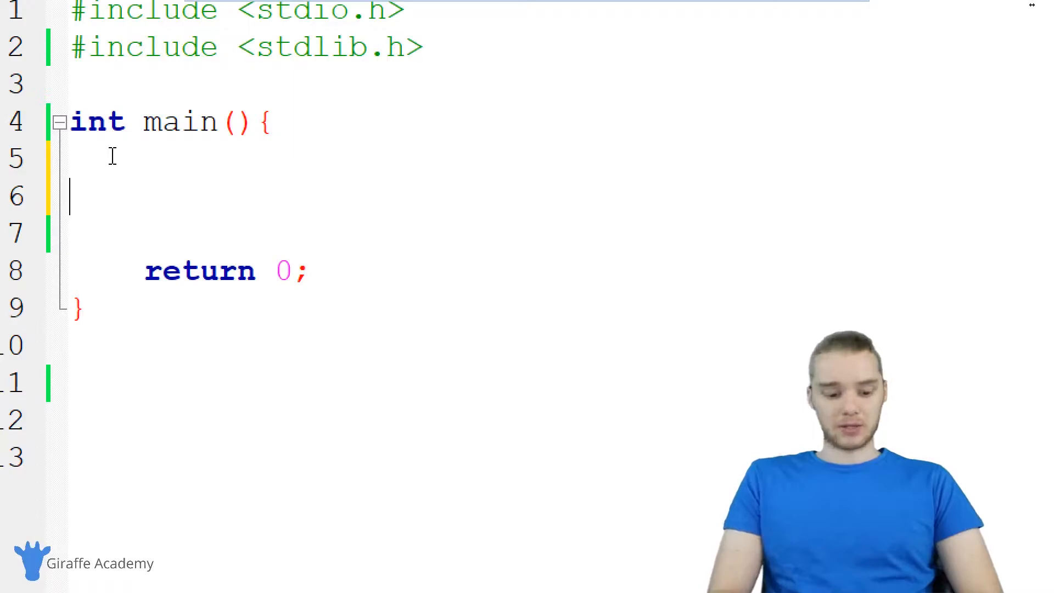
{"action": "type", "text": "2^3"}
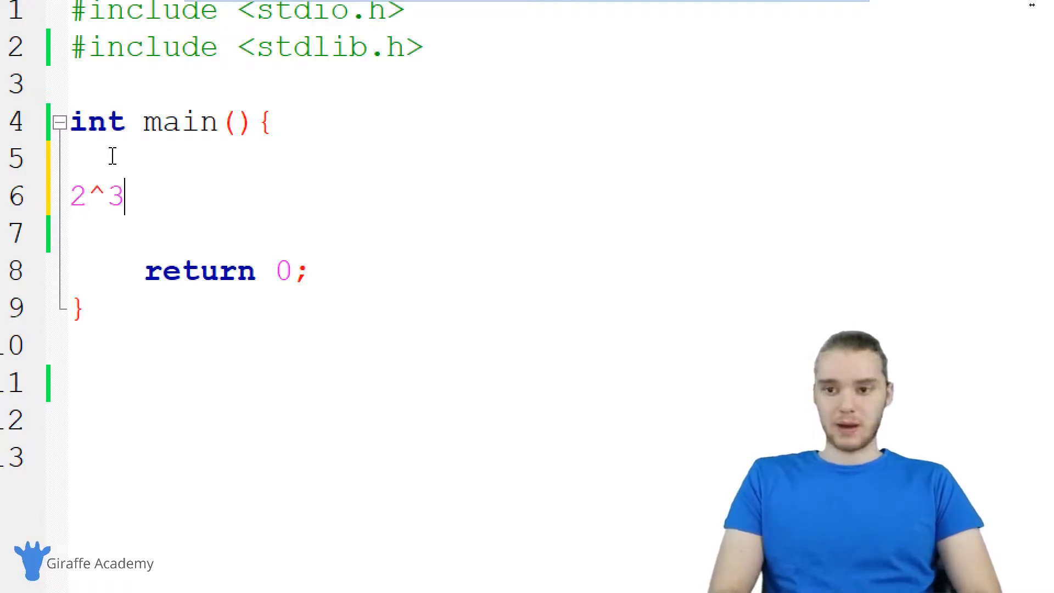
{"action": "type", "text": "-> 2 *"}
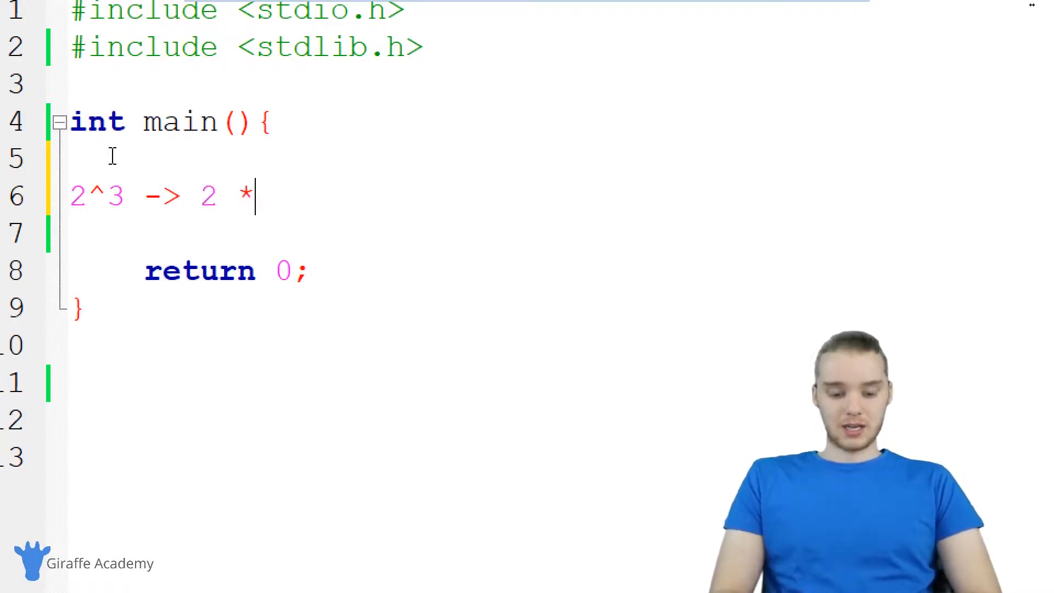
{"action": "type", "text": "2 * 2"}
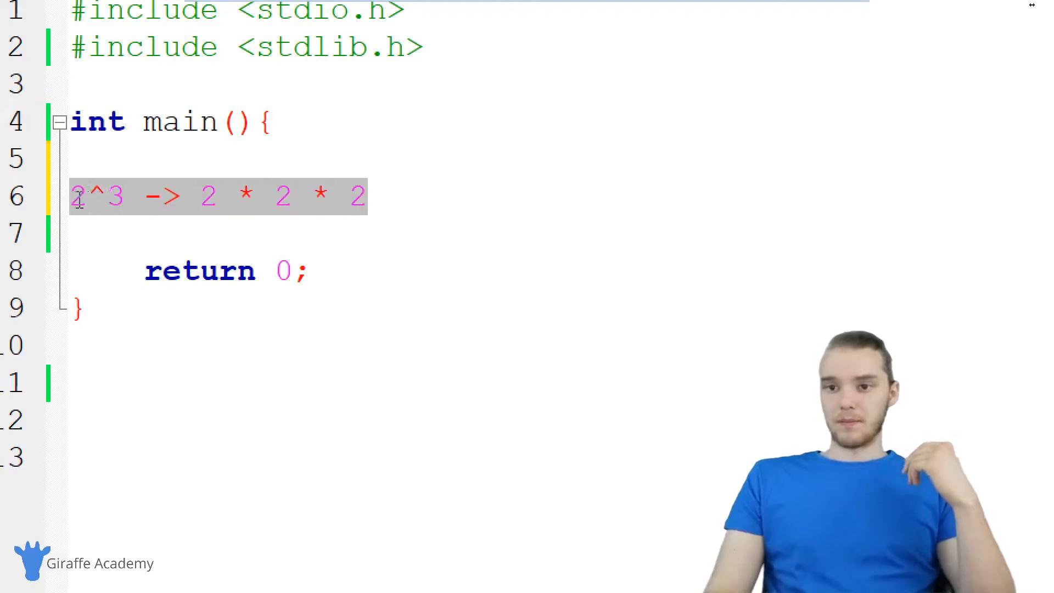
{"action": "key", "text": "Delete"}
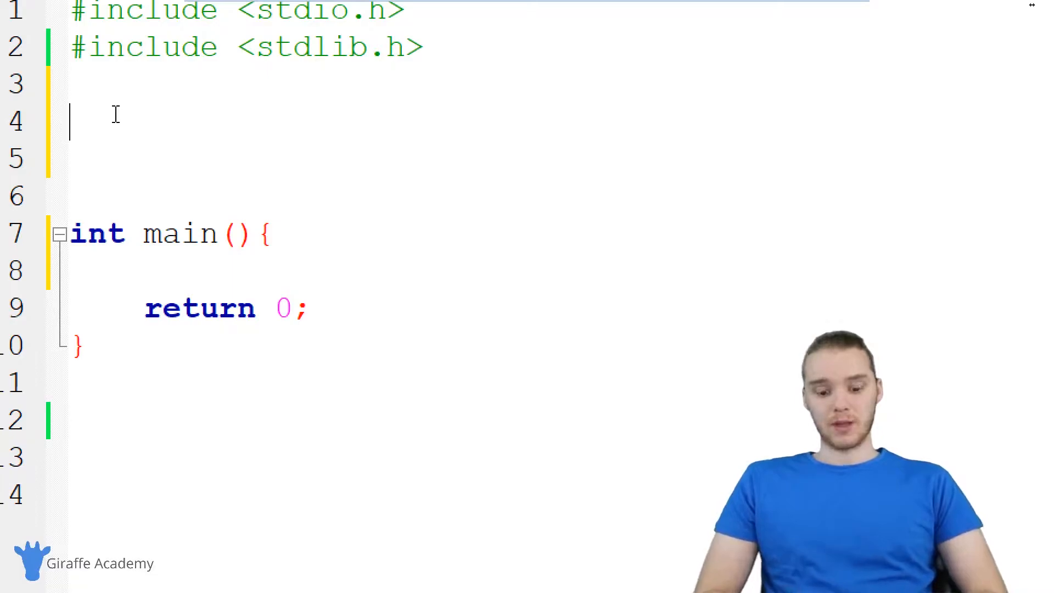
Step: Write the header double cube(double num) with empty braces above main, replacing a mistyped void
{"action": "type", "text": "void"}
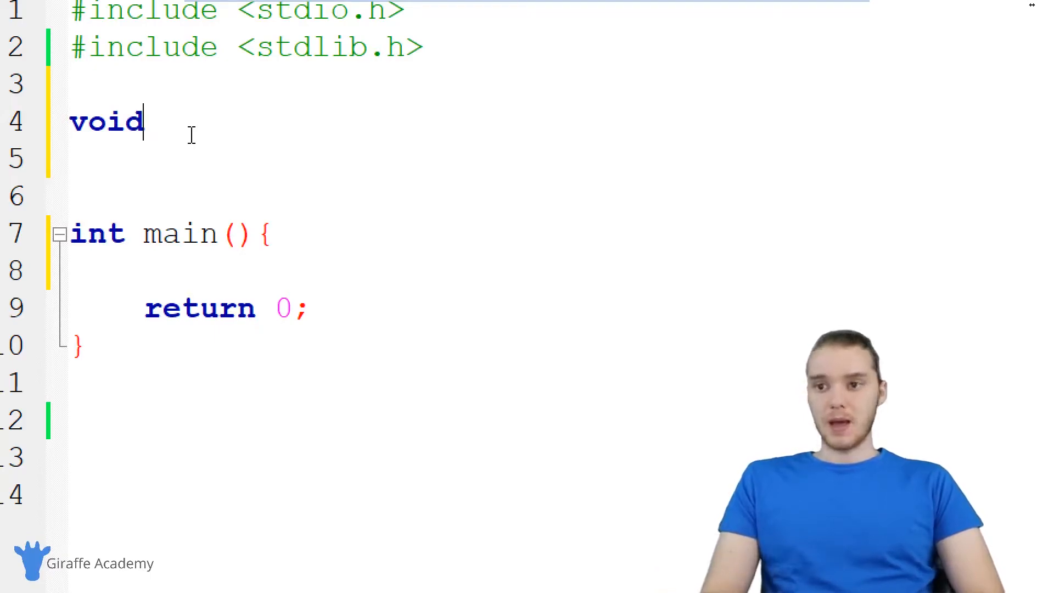
{"action": "key", "text": "Backspace"}
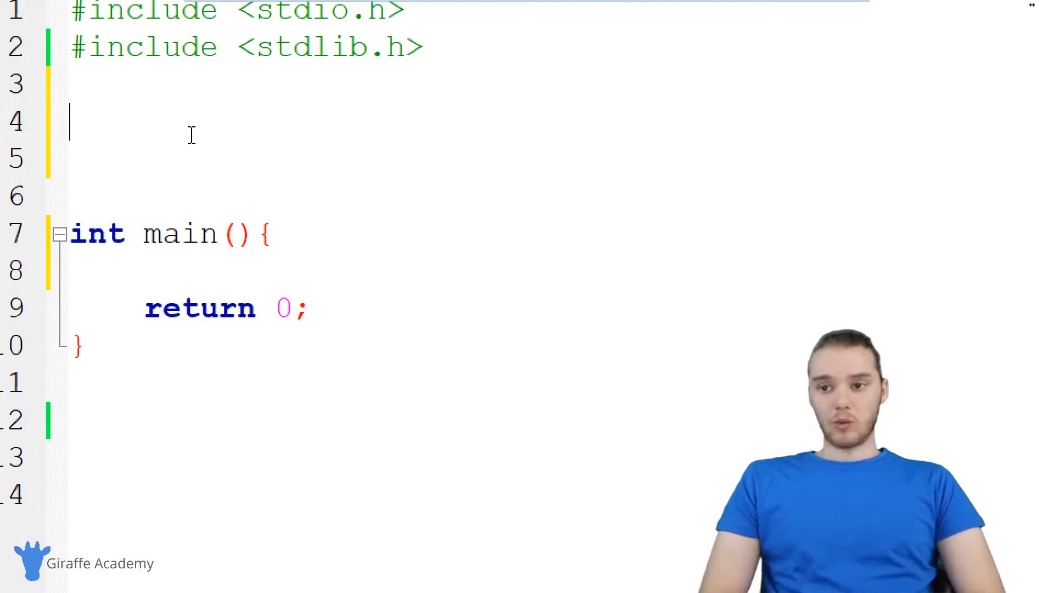
{"action": "type", "text": "double"}
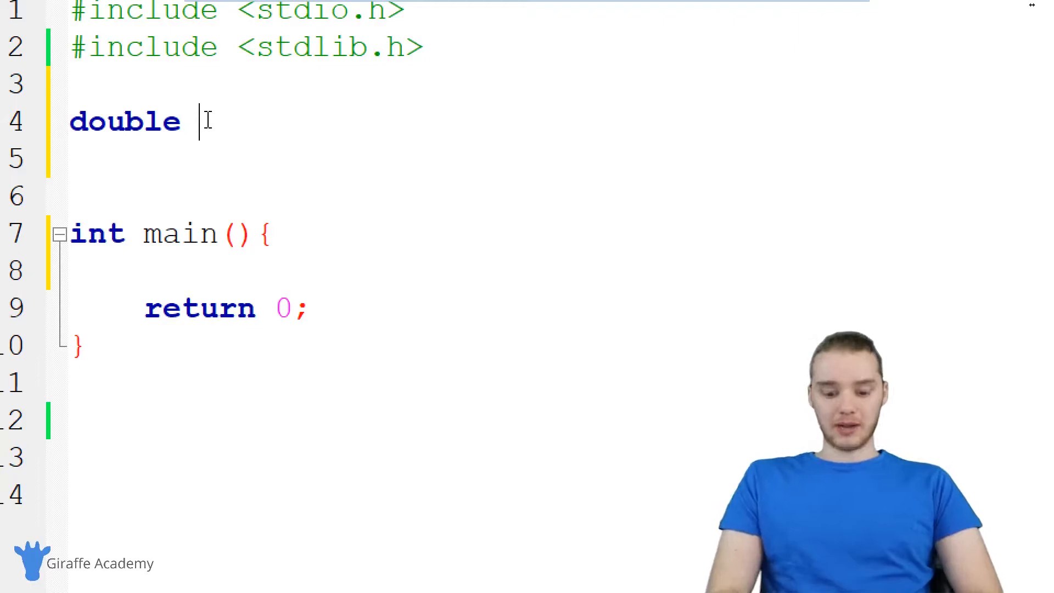
{"action": "type", "text": "cube"}
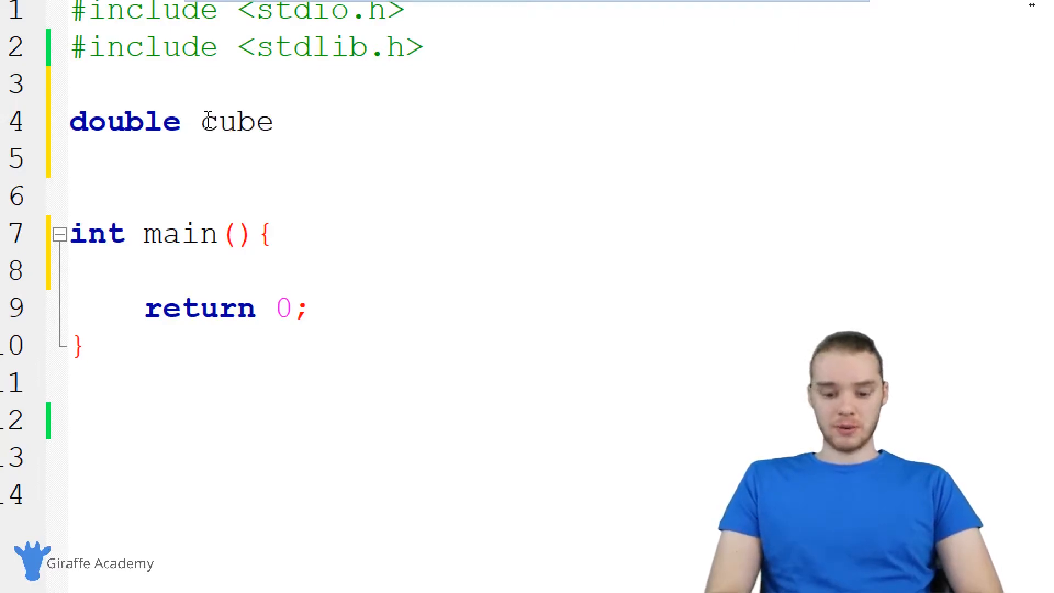
{"action": "type", "text": "()"}
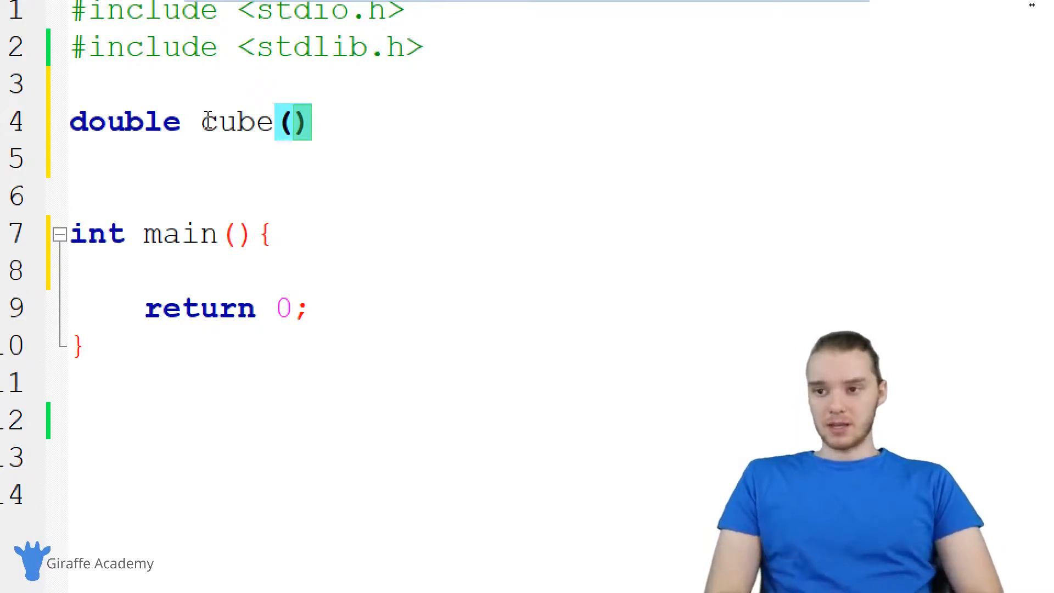
{"action": "type", "text": "double num"}
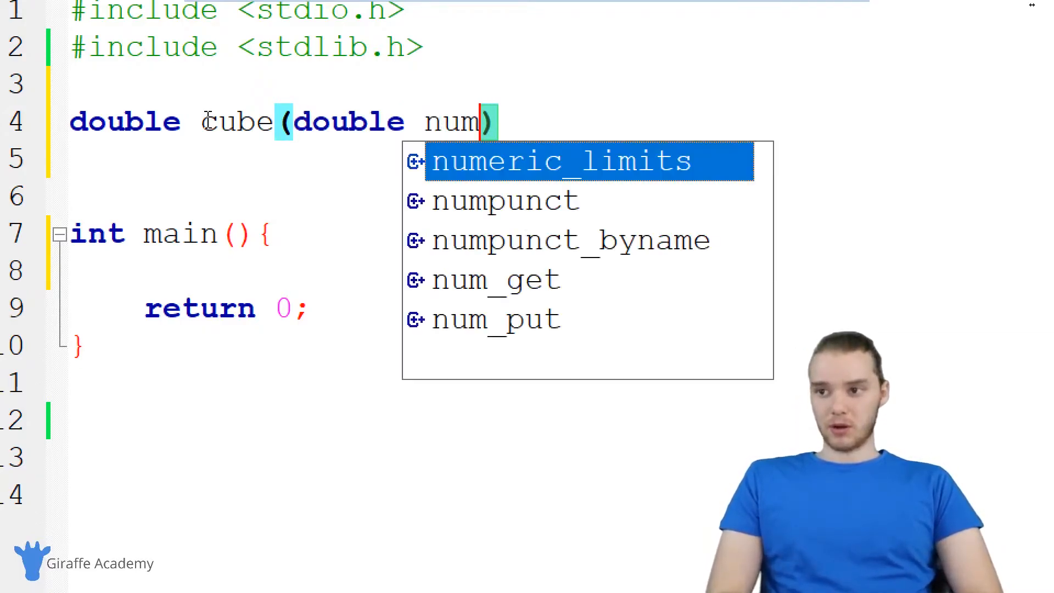
{"action": "type", "text": "{"}
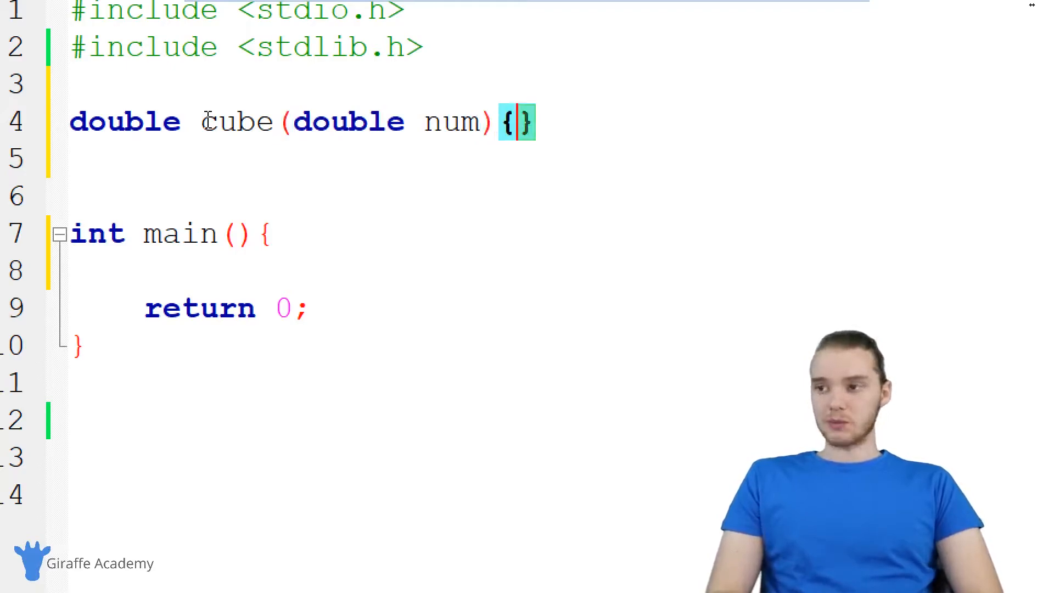
Step: Add double result = num * num * num; inside cube's body
{"action": "key", "text": "Enter"}
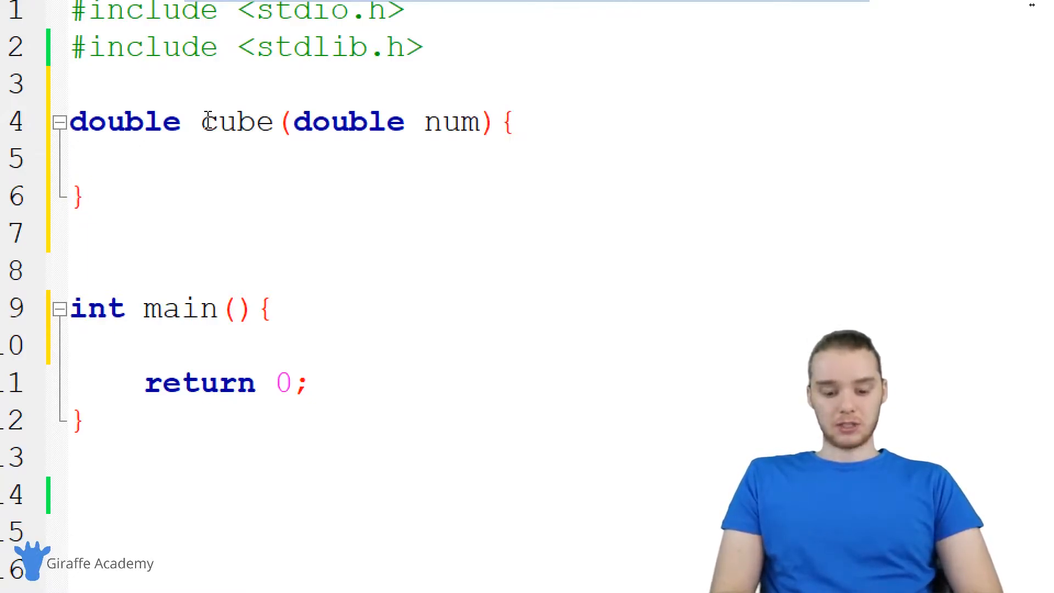
{"action": "type", "text": "double result"}
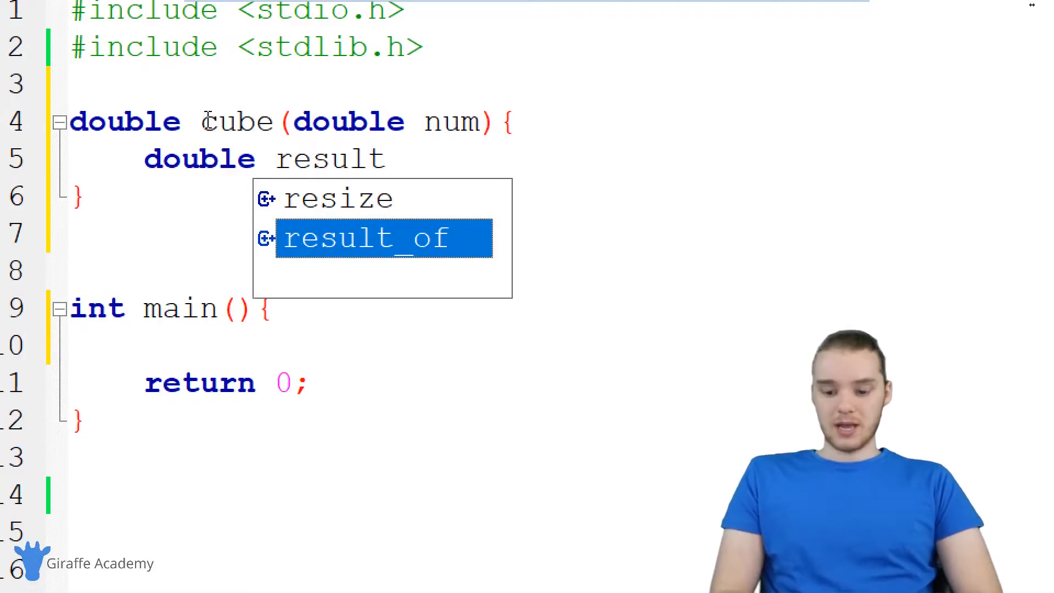
{"action": "type", "text": "= NUm"}
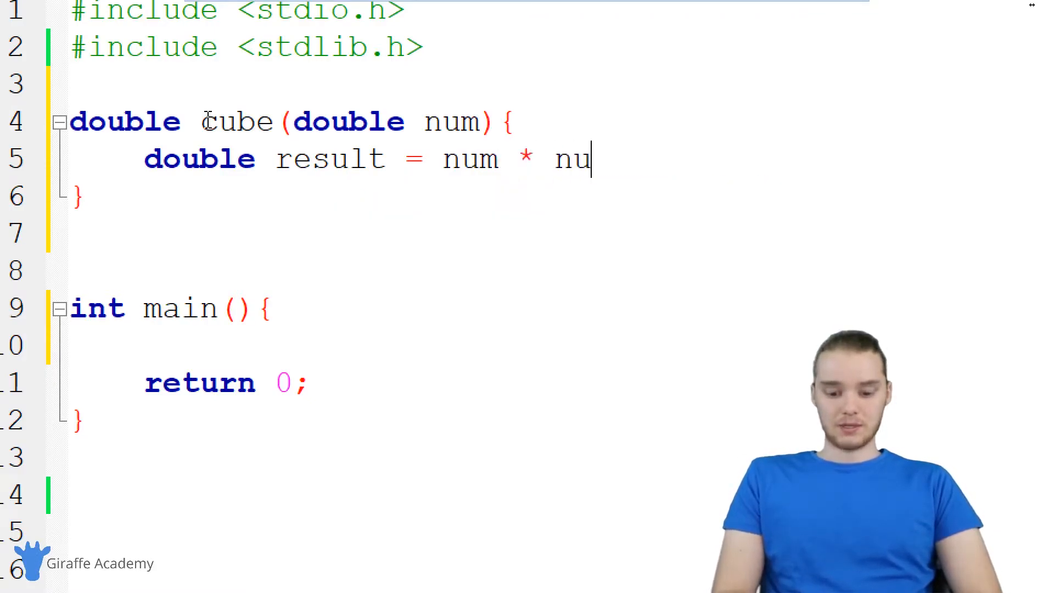
{"action": "type", "text": "m * num;"}
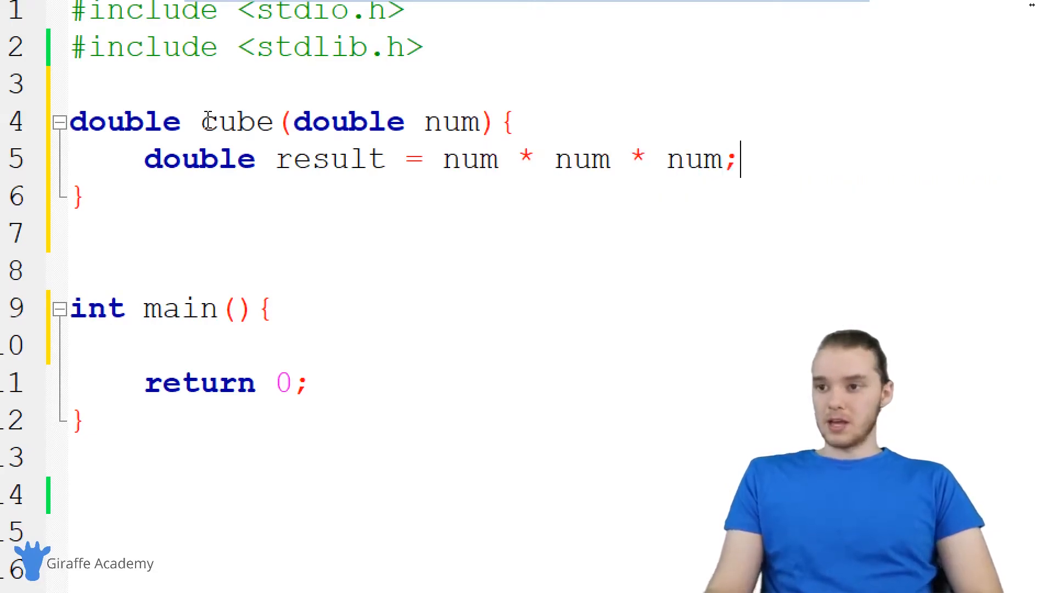
{"action": "double_click", "coordinate": [330, 159]}
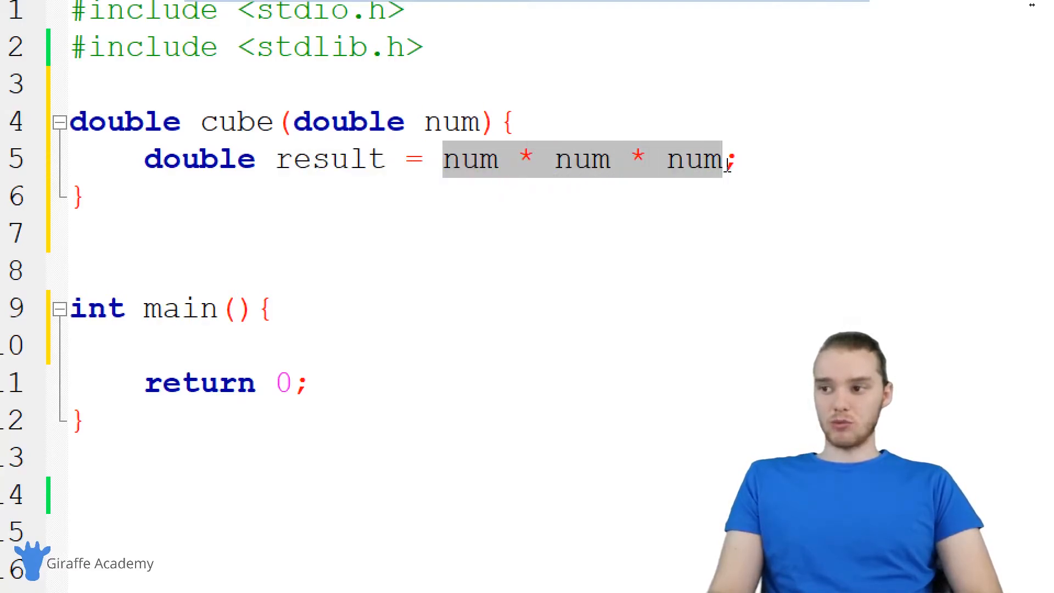
Step: Add return result; on the next line of cube
{"action": "left_click", "coordinate": [747, 150]}
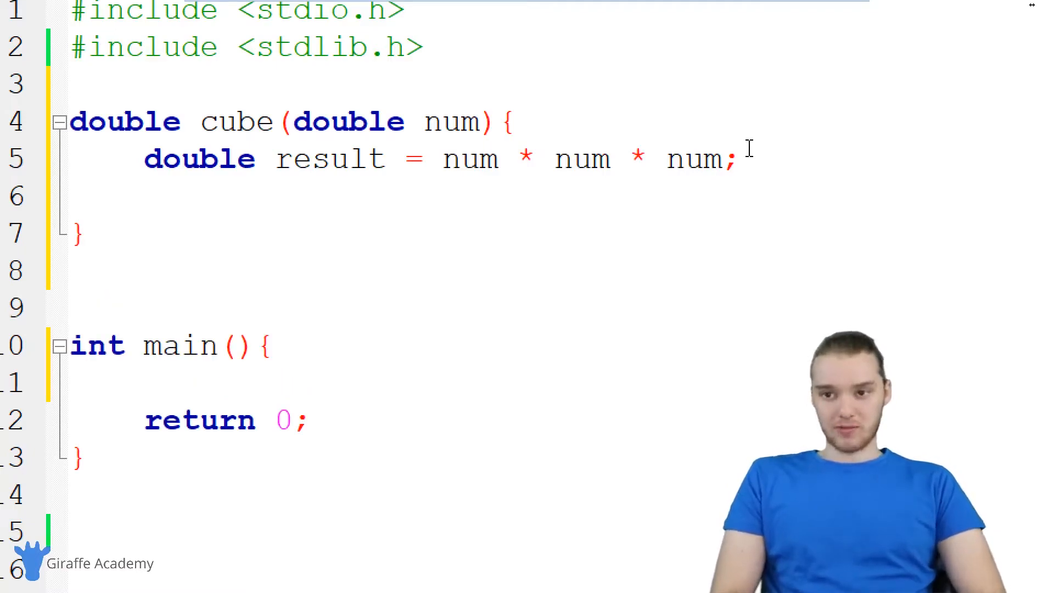
{"action": "type", "text": "return result;"}
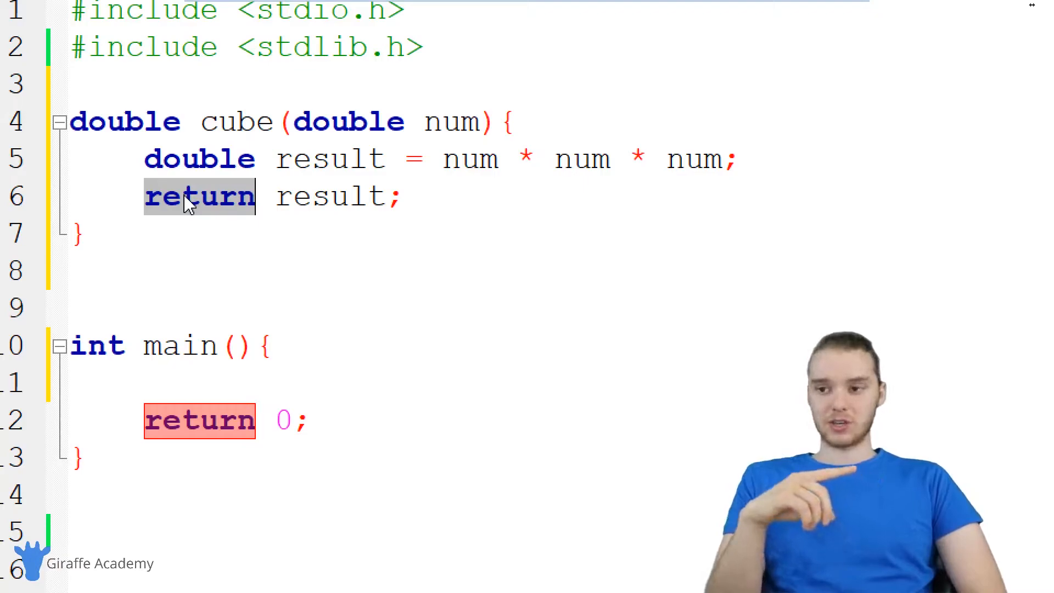
{"action": "double_click", "coordinate": [326, 196]}
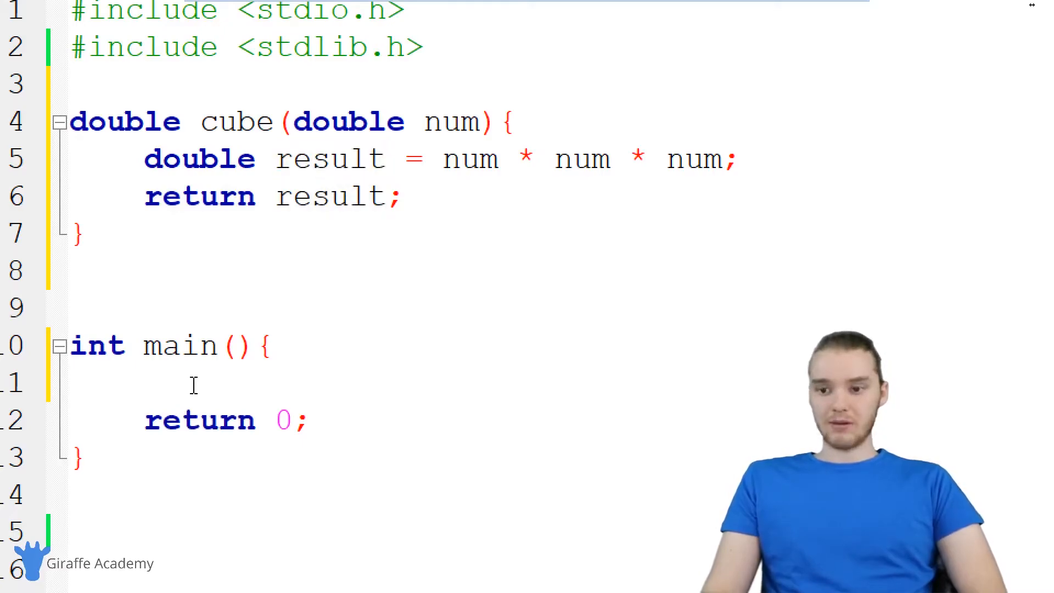
Step: Add a printf in main printing "Answer: %f" with cube(3.0) as the argument
{"action": "key", "text": "enter"}
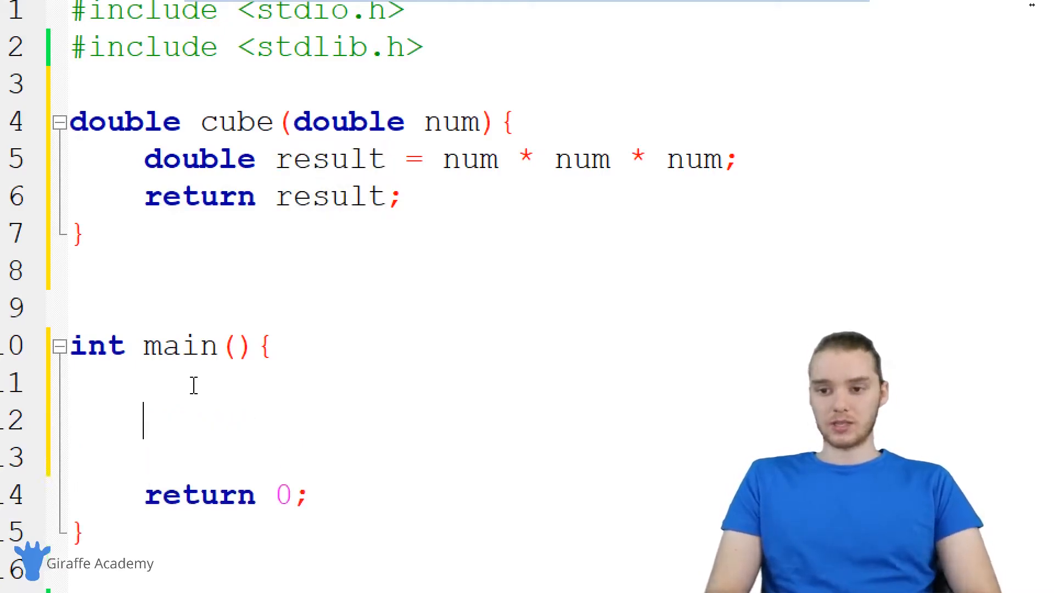
{"action": "type", "text": "pr"}
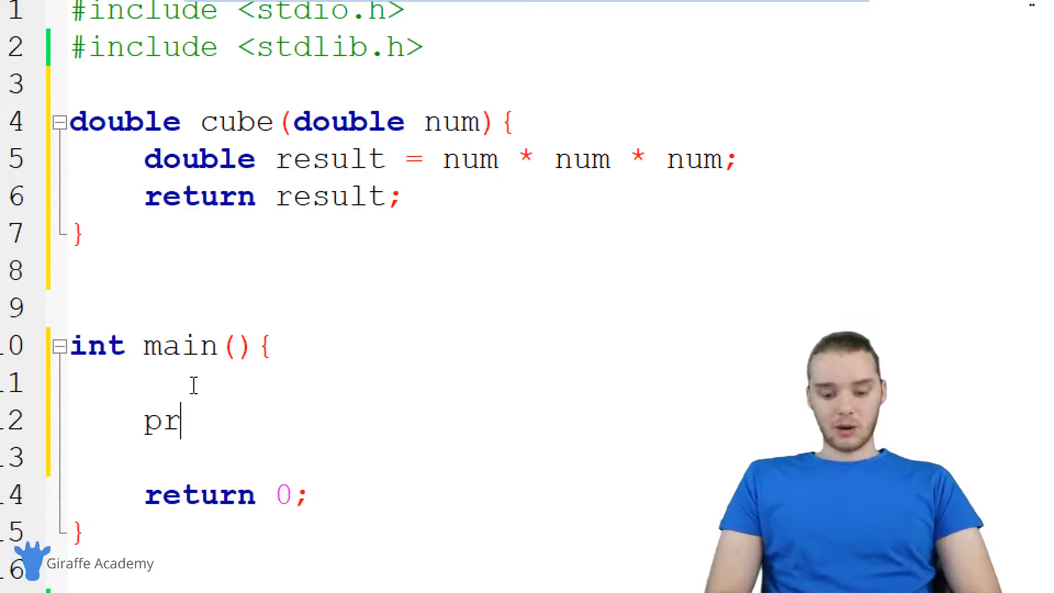
{"action": "type", "text": "intf(\""}
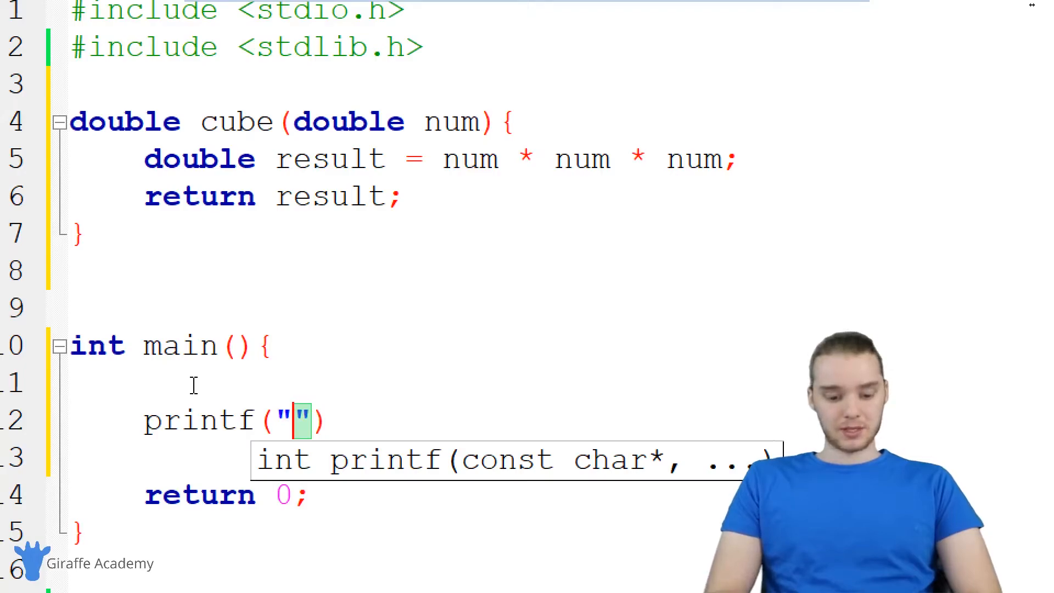
{"action": "type", "text": "Answer:"}
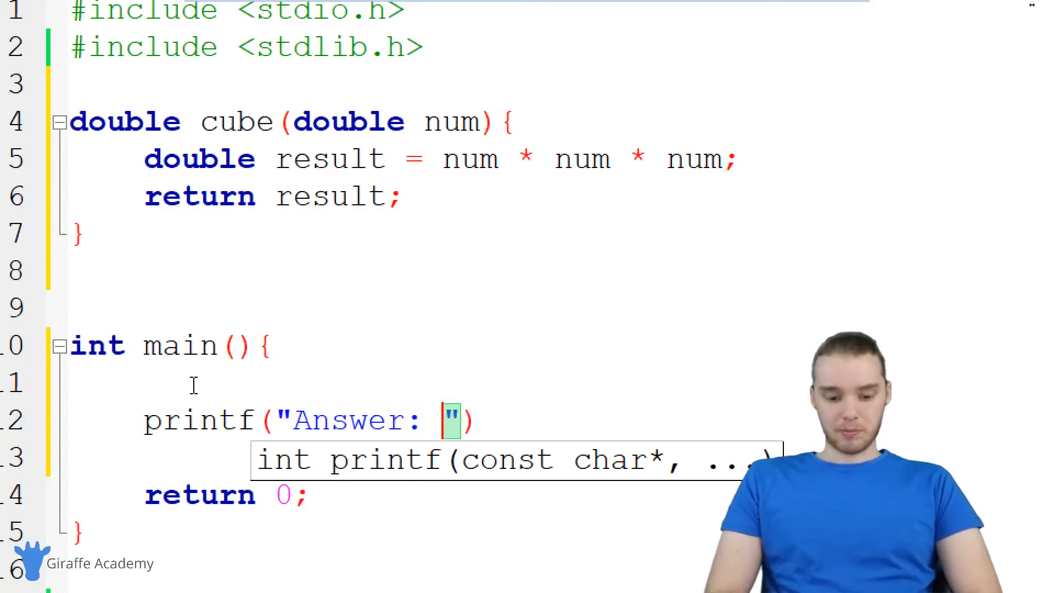
{"action": "type", "text": "%f"}
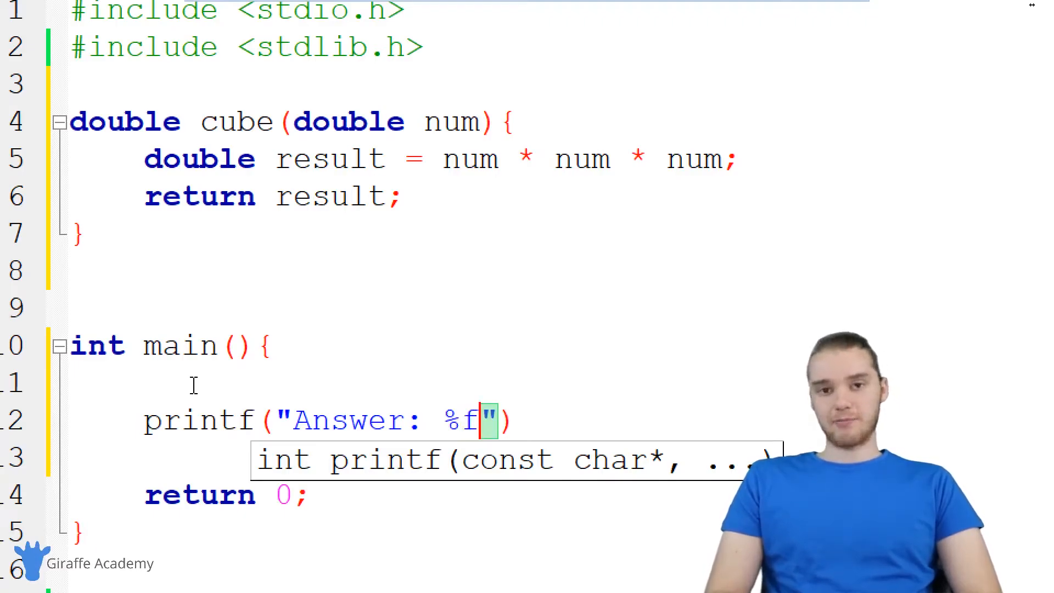
{"action": "double_click", "coordinate": [123, 121]}
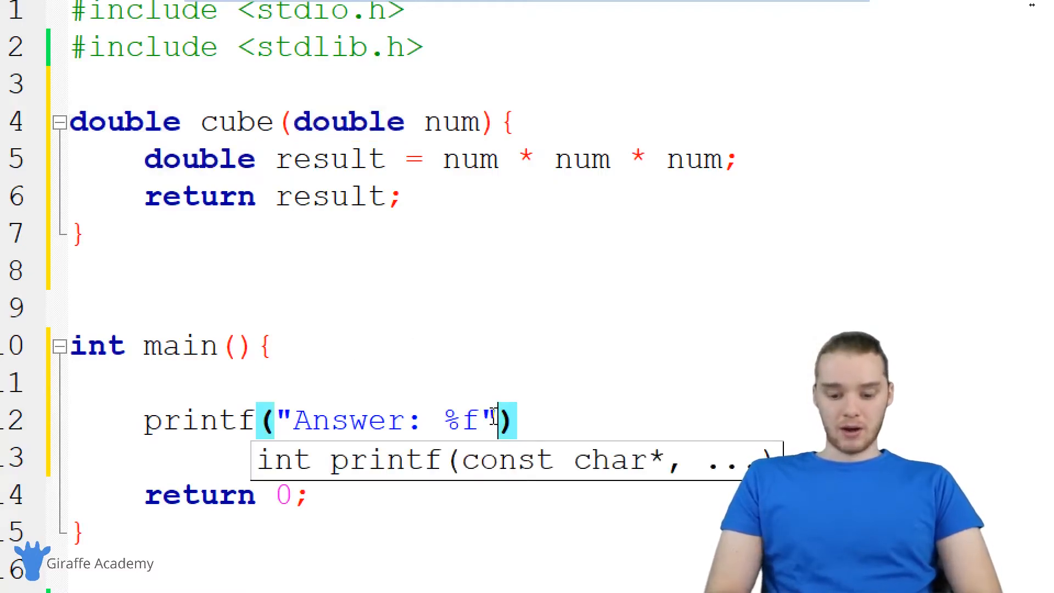
{"action": "type", "text": ", cube("}
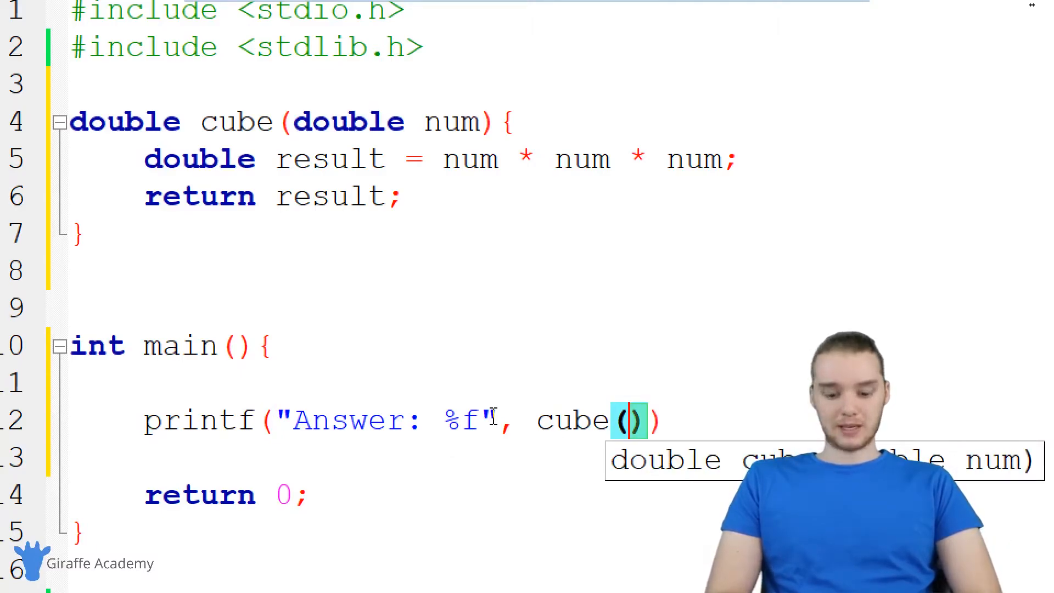
{"action": "type", "text": "3.0"}
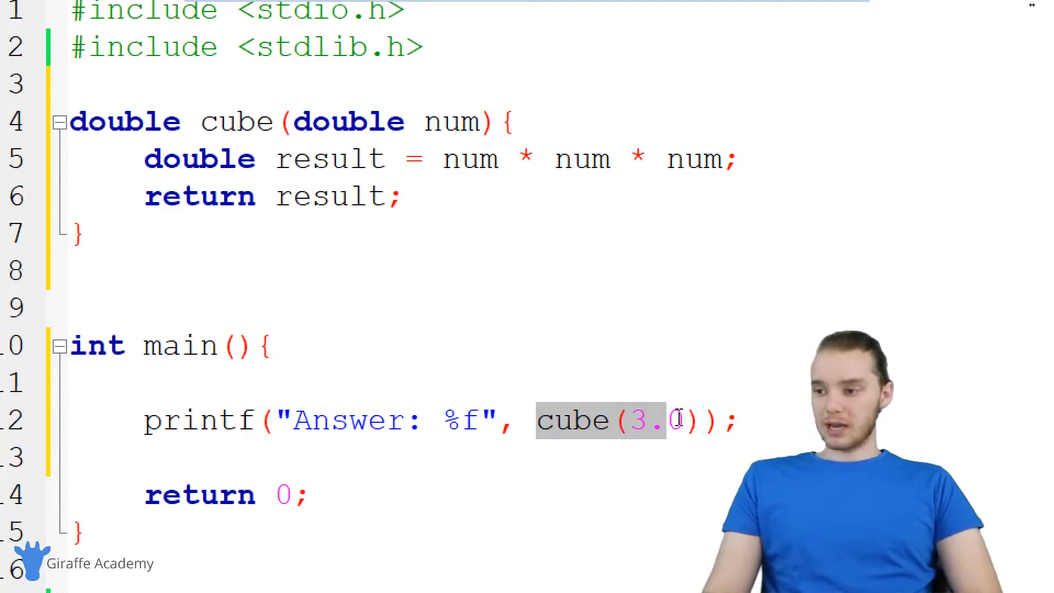
Step: Remove and retype the printf argument, ending with cube(3.0) restored
{"action": "key", "text": "Delete"}
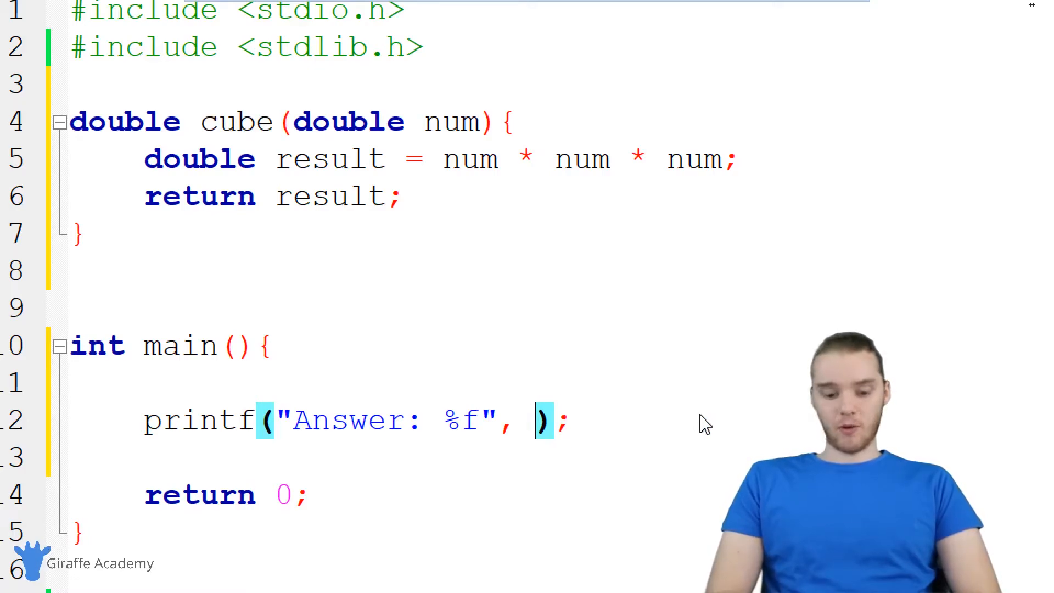
{"action": "type", "text": "7"}
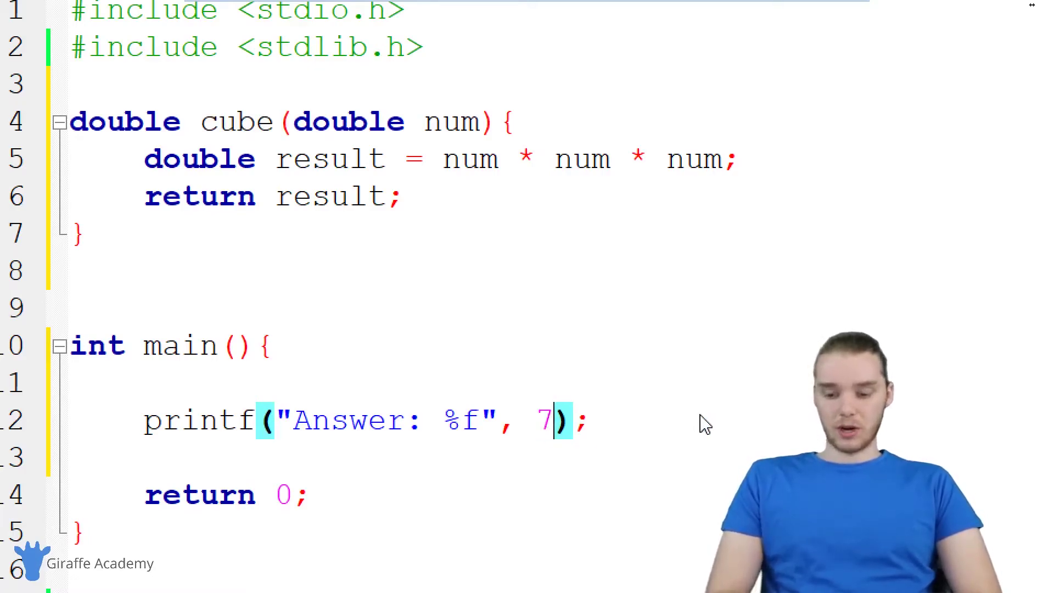
{"action": "key", "text": "Backspace"}
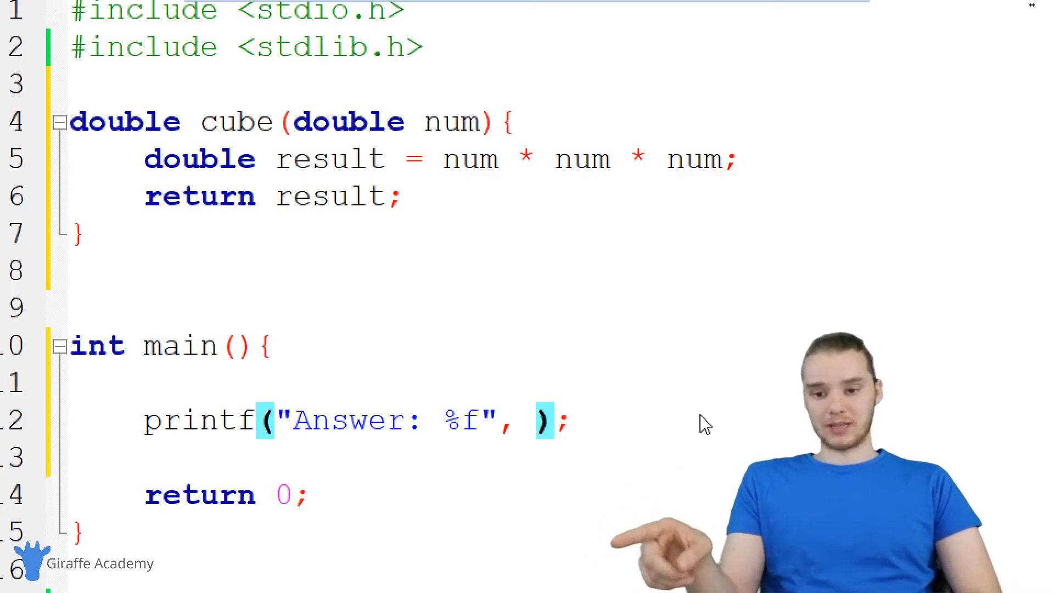
{"action": "type", "text": "76"}
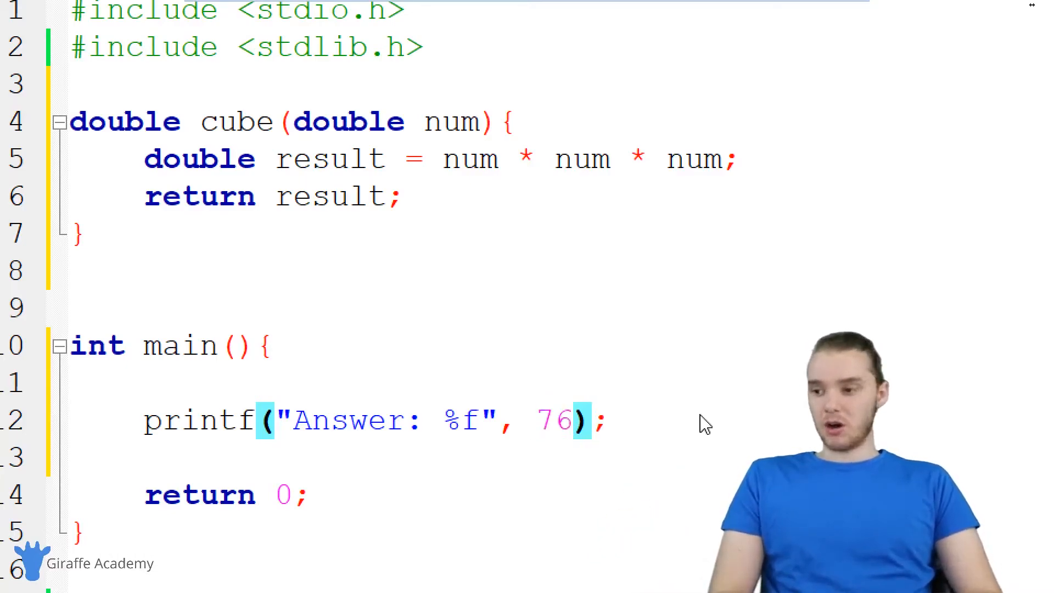
{"action": "type", "text": "cube(3.0)"}
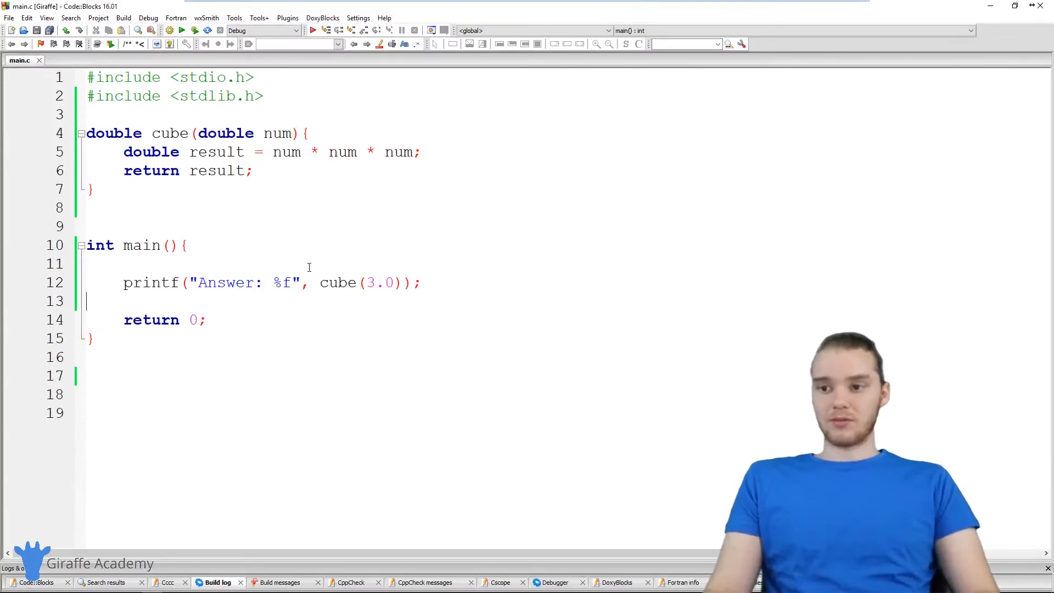
Step: Build and run, switch the argument to cube(7.0), then close the console
{"action": "left_click", "coordinate": [171, 30]}
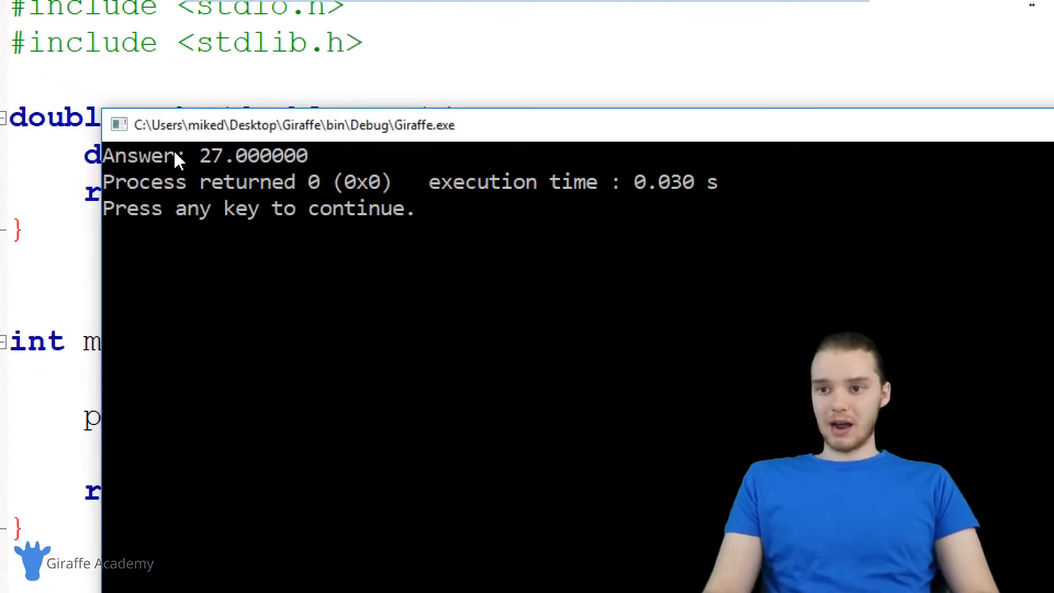
{"action": "left_click_drag", "start_coordinate": [235, 154], "coordinate": [309, 154]}
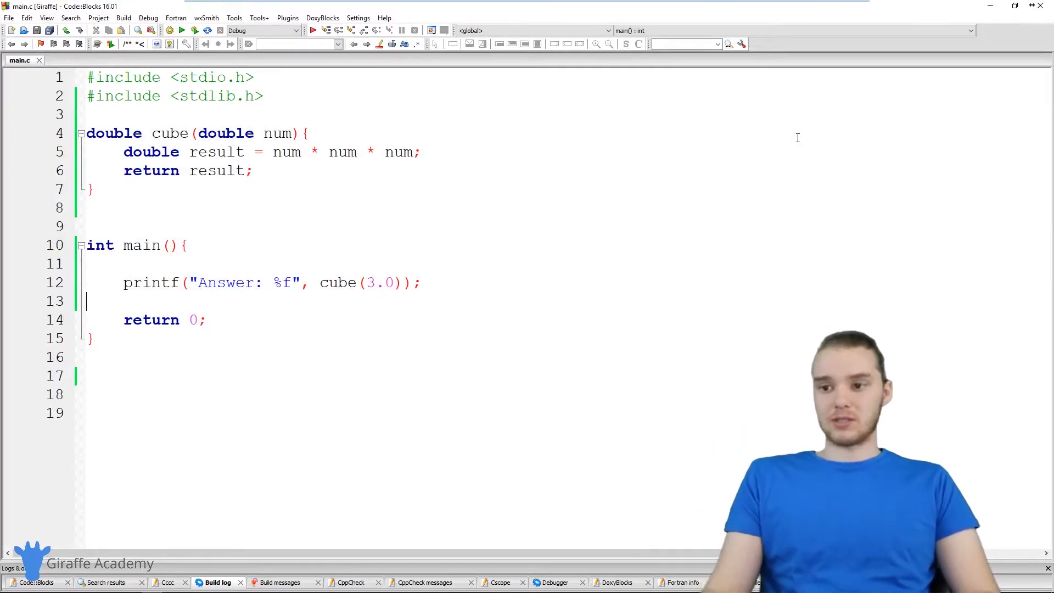
{"action": "mouse_move", "coordinate": [374, 254]}
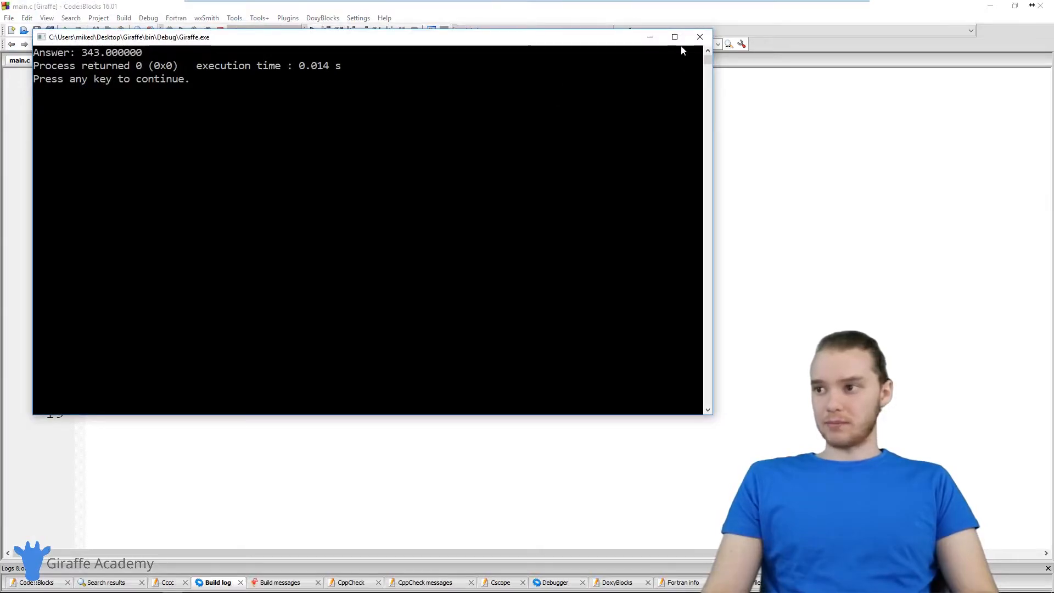
{"action": "left_click", "coordinate": [699, 36]}
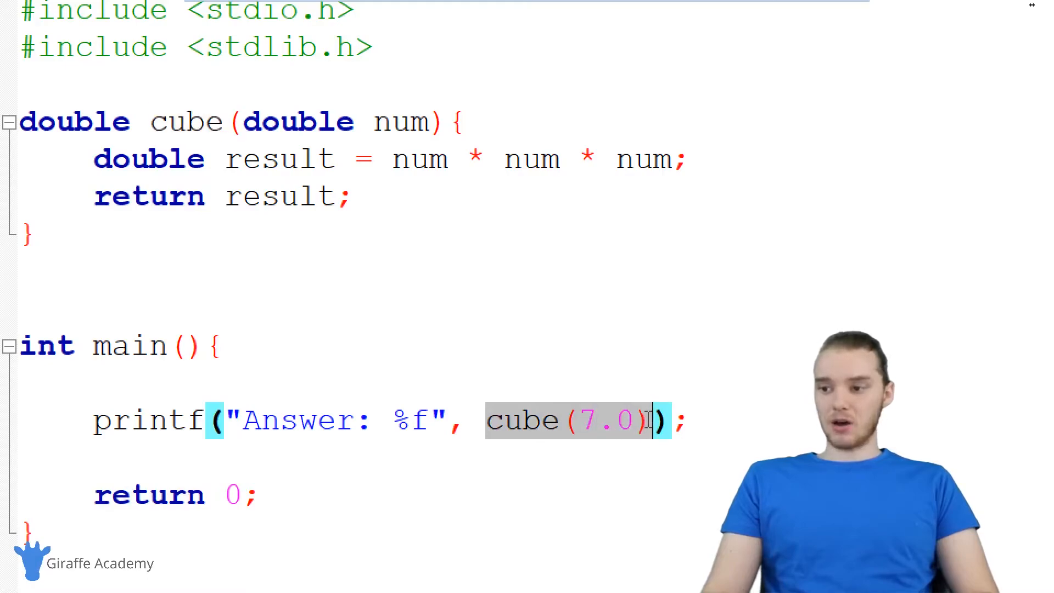
Step: Delete the result declaration and make cube return num * num * num directly
{"action": "double_click", "coordinate": [283, 196]}
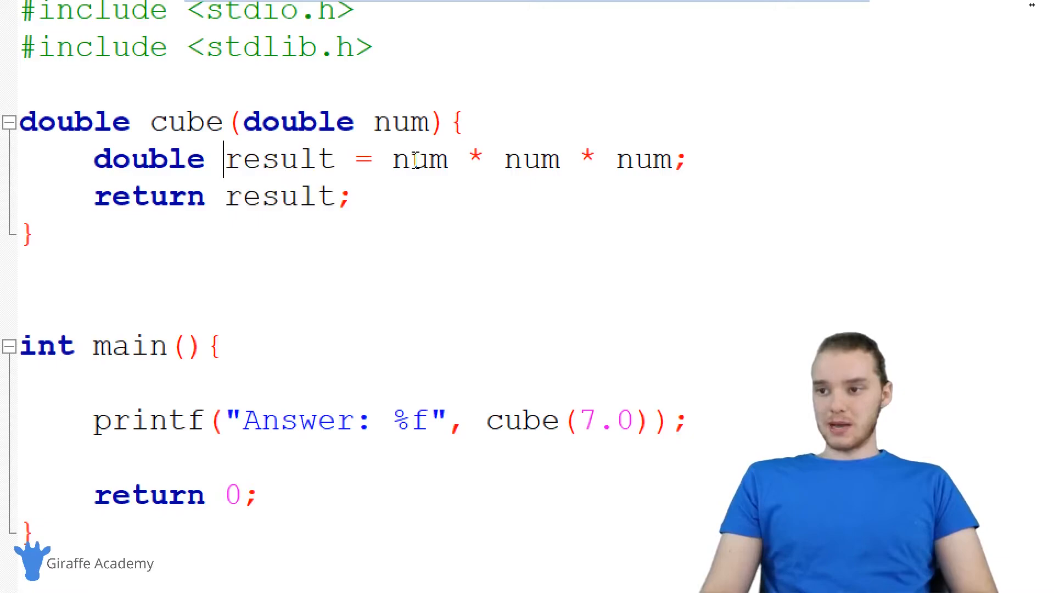
{"action": "left_click_drag", "start_coordinate": [390, 159], "coordinate": [679, 159]}
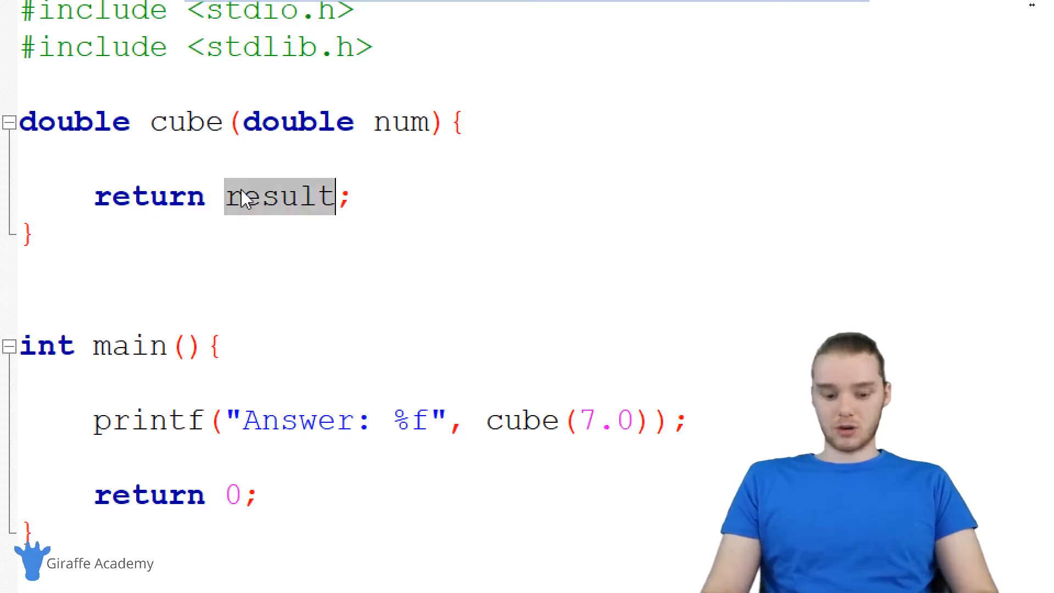
{"action": "type", "text": "num * num * num"}
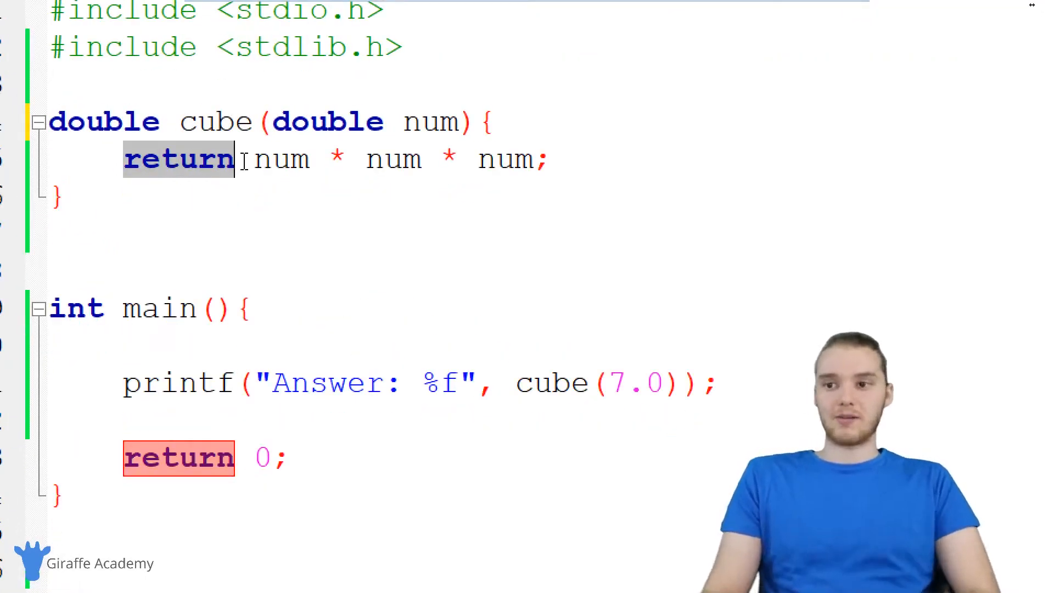
{"action": "type", "text": "printf(\""}
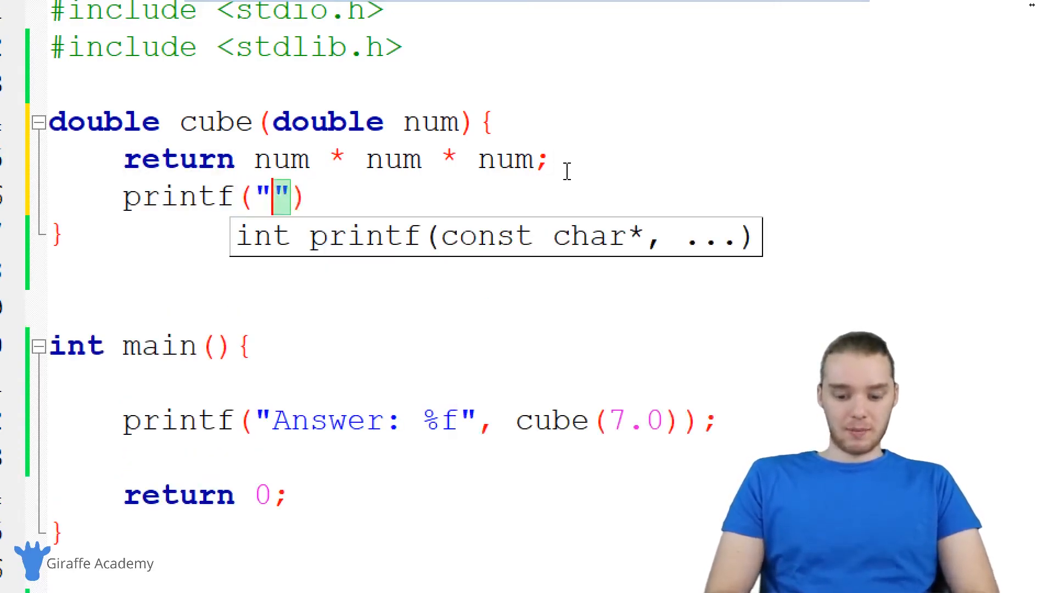
{"action": "type", "text": "Here"}
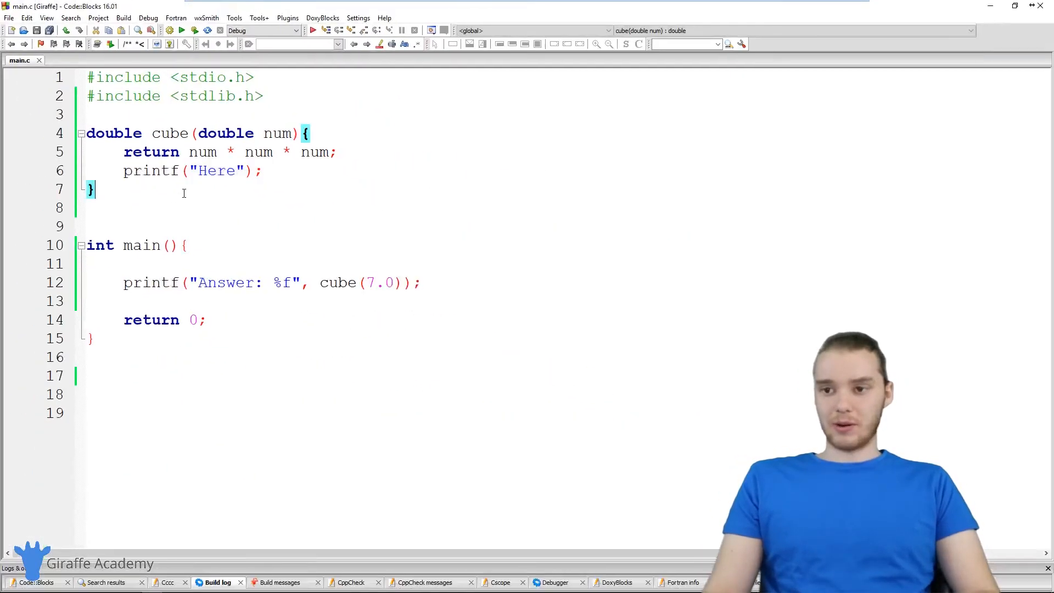
{"action": "left_click", "coordinate": [195, 30]}
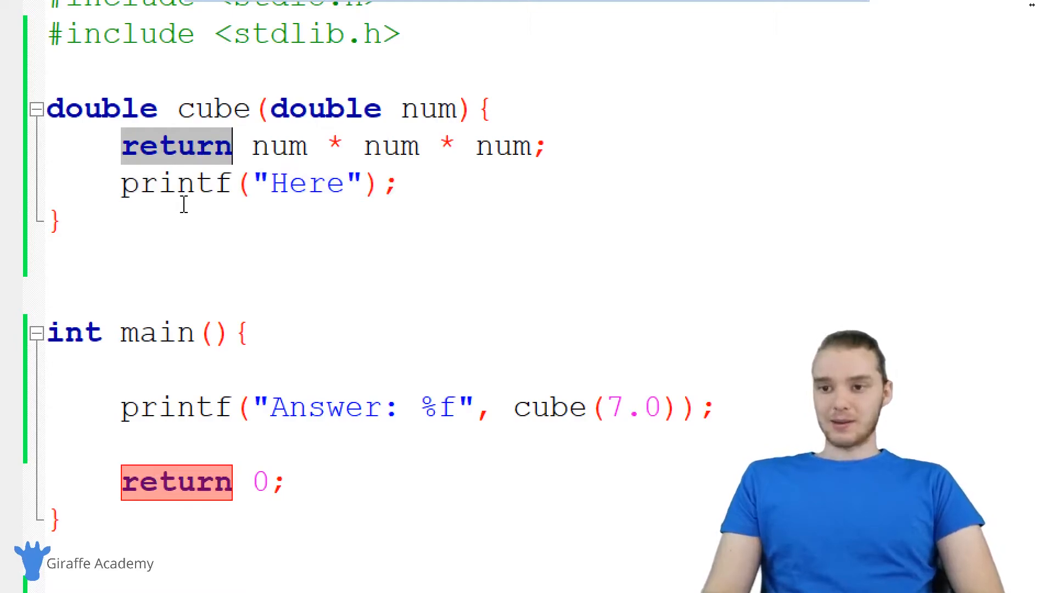
{"action": "mouse_move", "coordinate": [174, 152]}
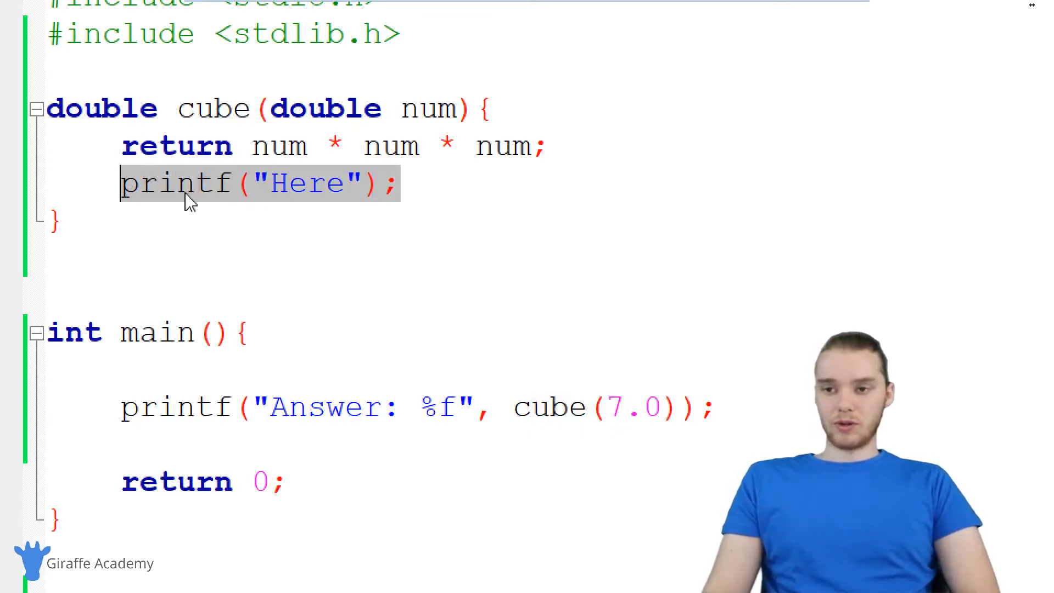
{"action": "key", "text": "Delete"}
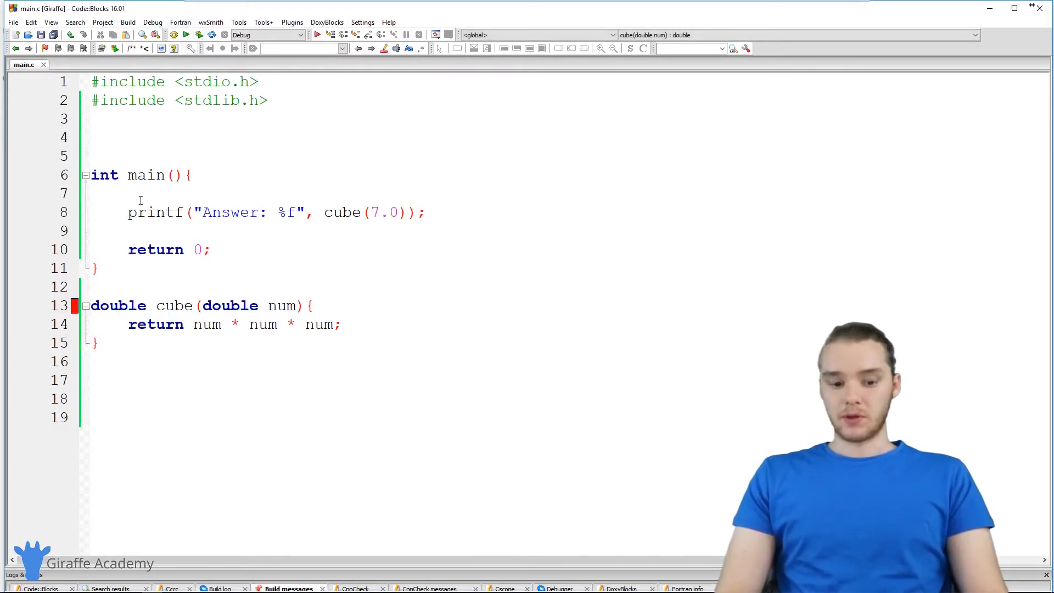
{"action": "mouse_move", "coordinate": [169, 545]}
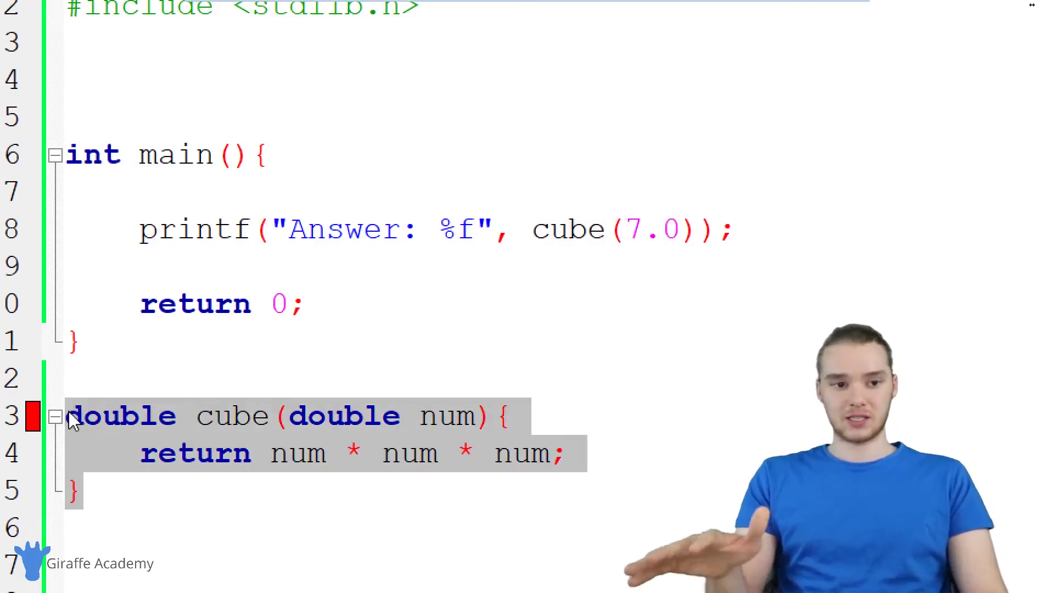
{"action": "mouse_move", "coordinate": [241, 427]}
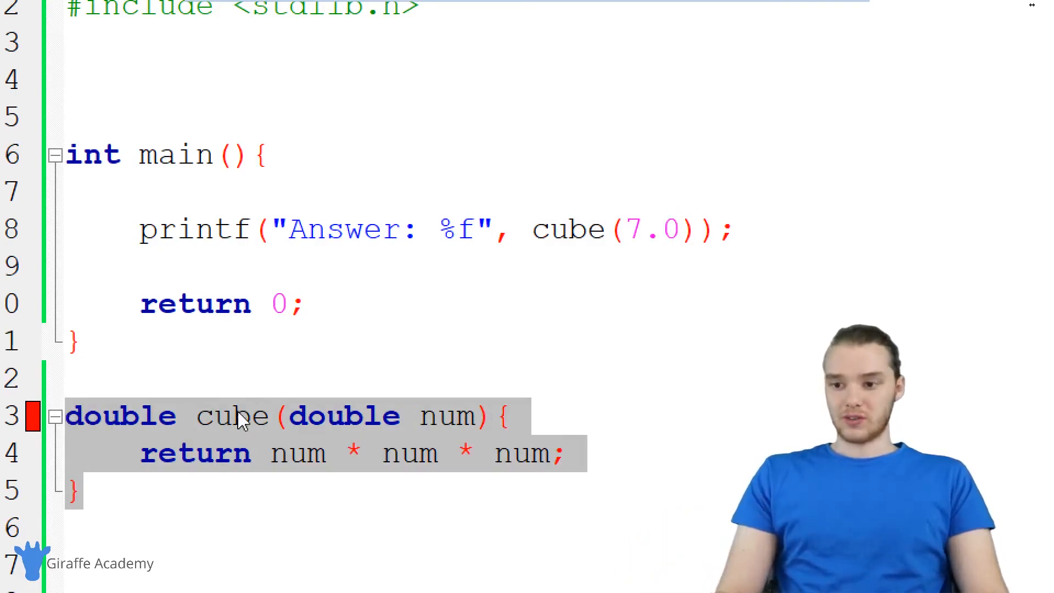
Step: Select the cube function header below main
{"action": "double_click", "coordinate": [345, 416]}
{"action": "type", "text": "double cube(double num"}
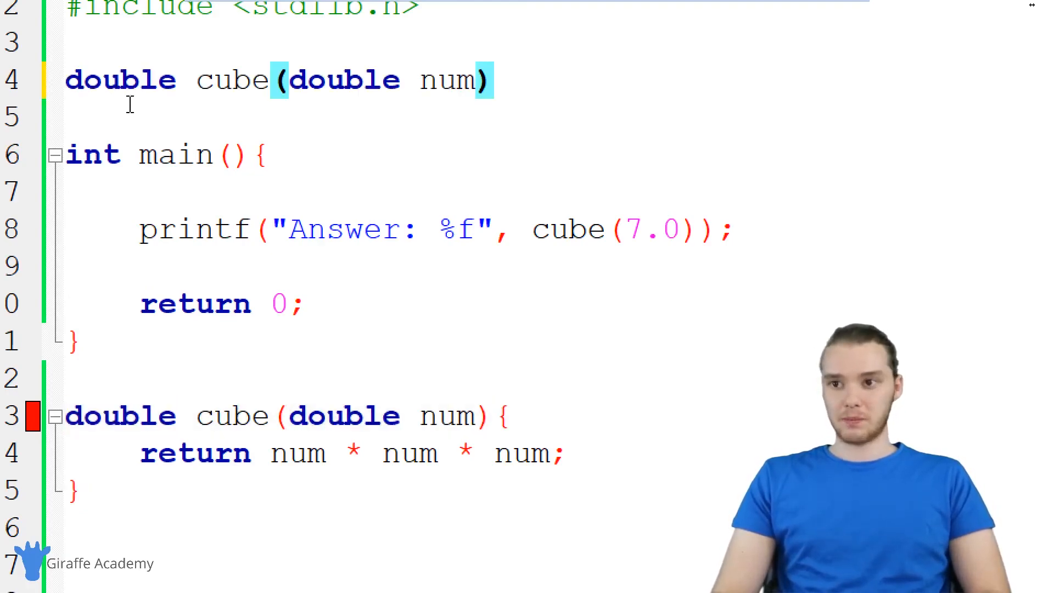
Step: End the double cube(double num) prototype above main with a semicolon
{"action": "type", "text": ";"}
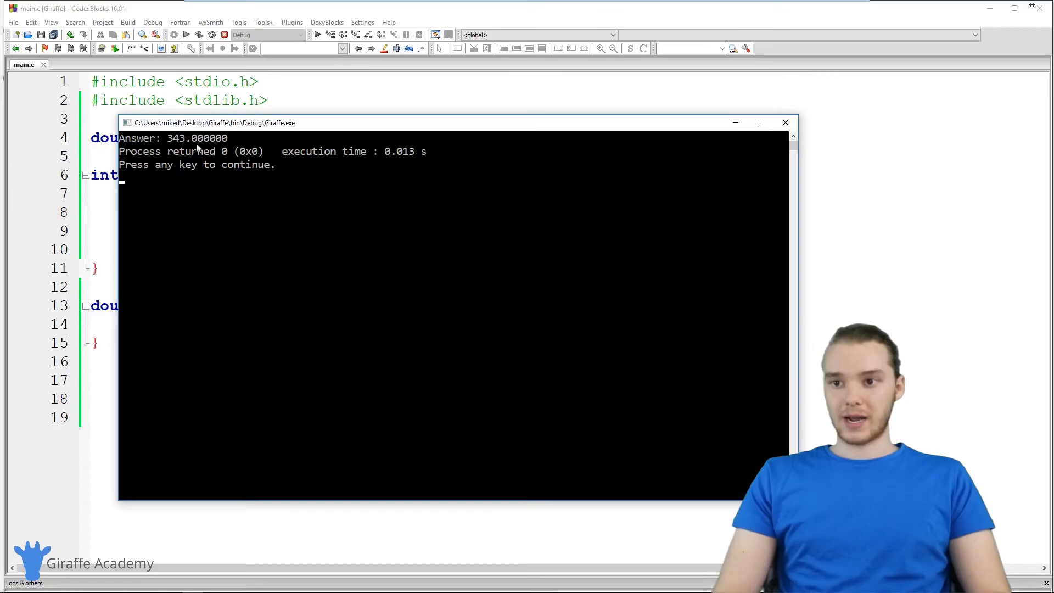
{"action": "mouse_move", "coordinate": [498, 144]}
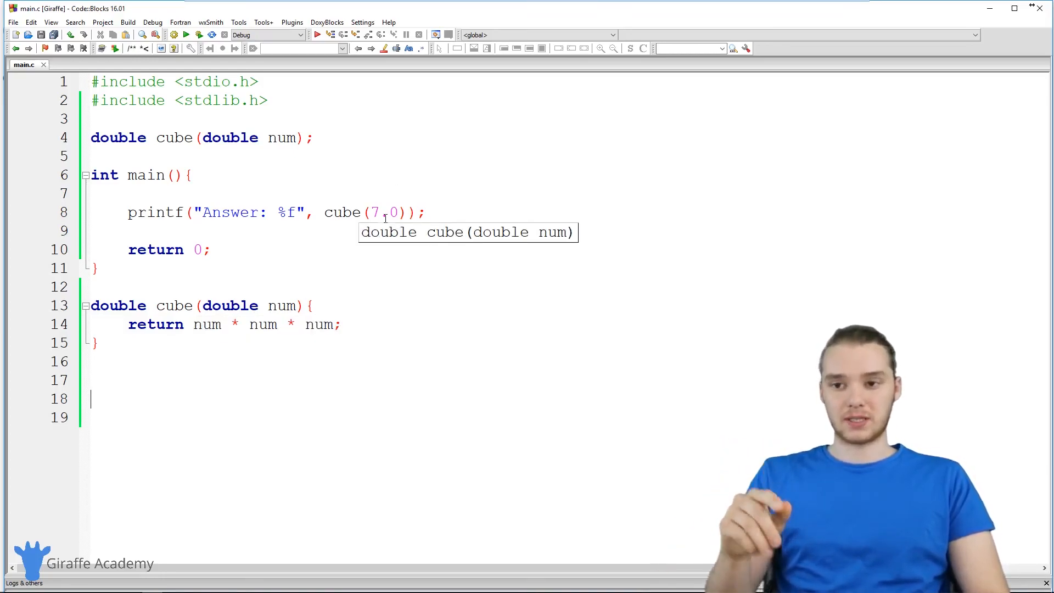
{"action": "type", "text": "."}
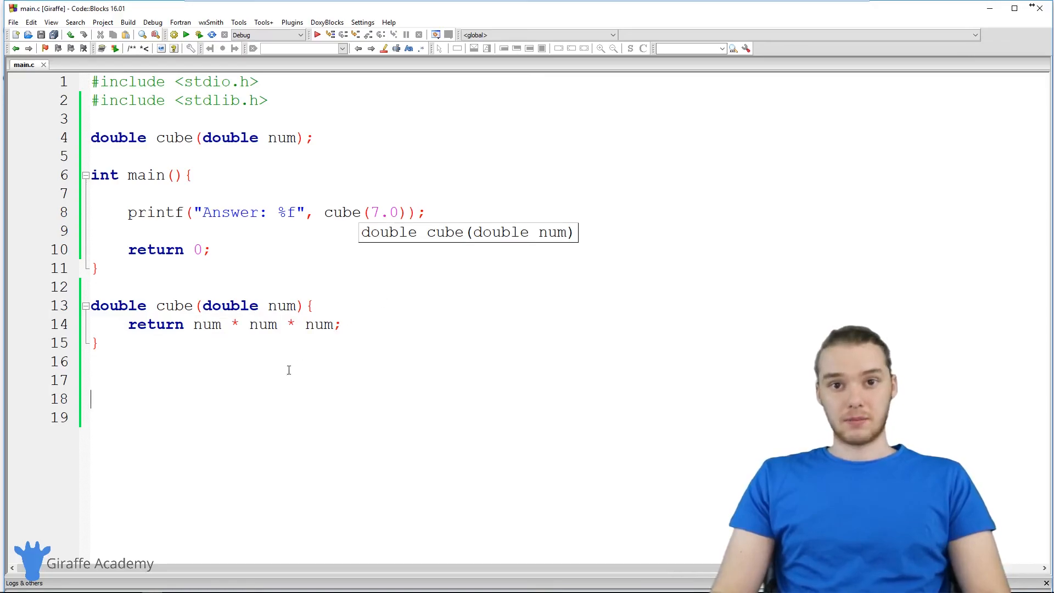